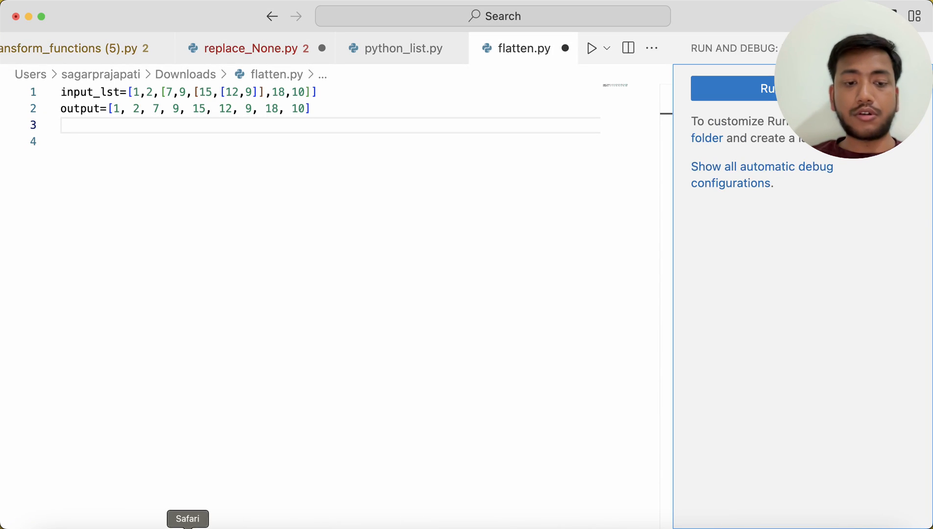
Switch to Safari to show the Python data structures and algorithms course page
{"action": "left_click", "coordinate": [188, 519]}
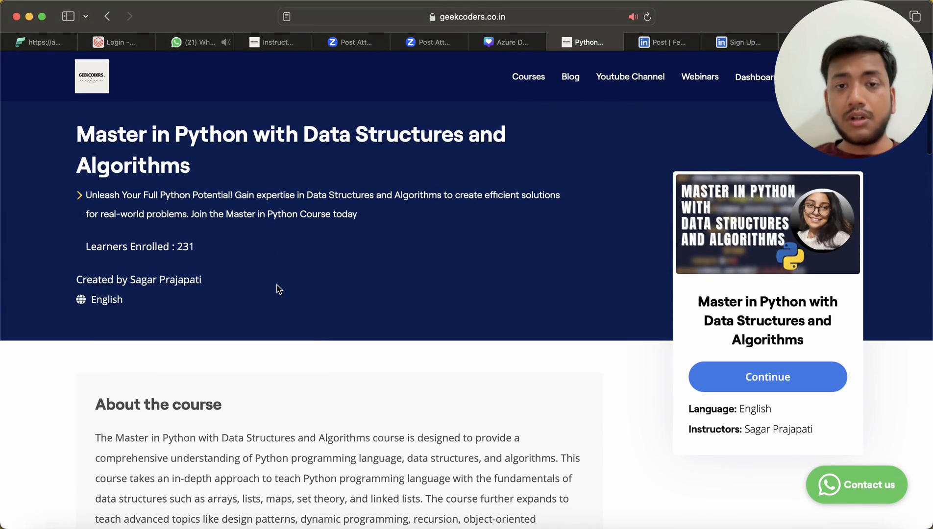
{"action": "scroll", "scroll_direction": "down", "scroll_amount": 3}
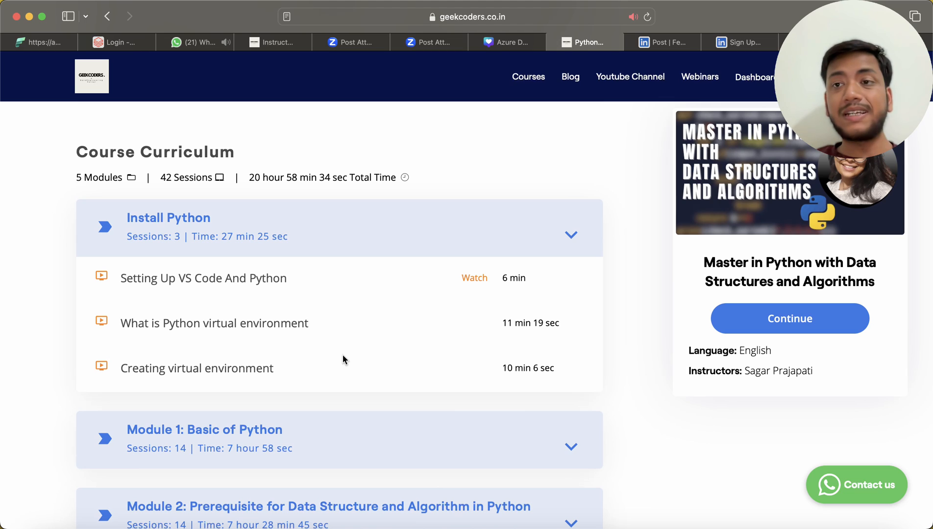
{"action": "mouse_move", "coordinate": [405, 319]}
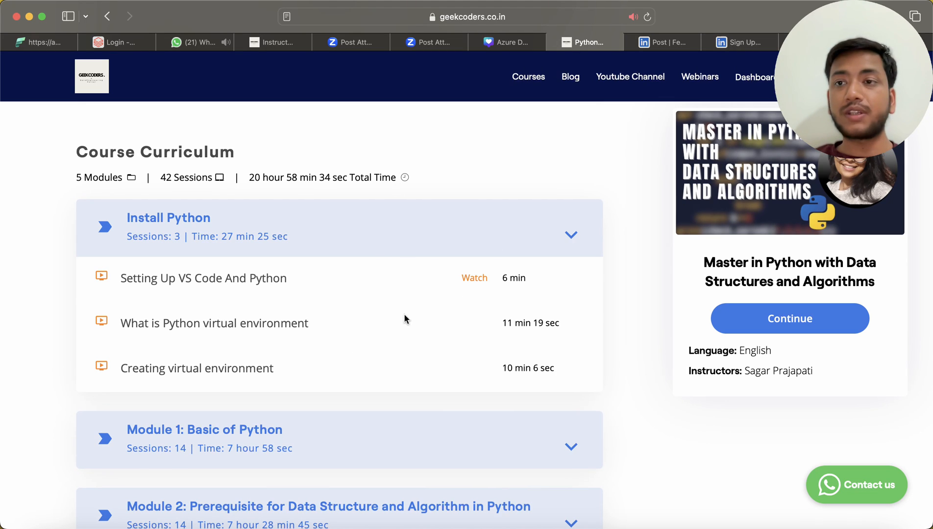
{"action": "mouse_move", "coordinate": [441, 292]}
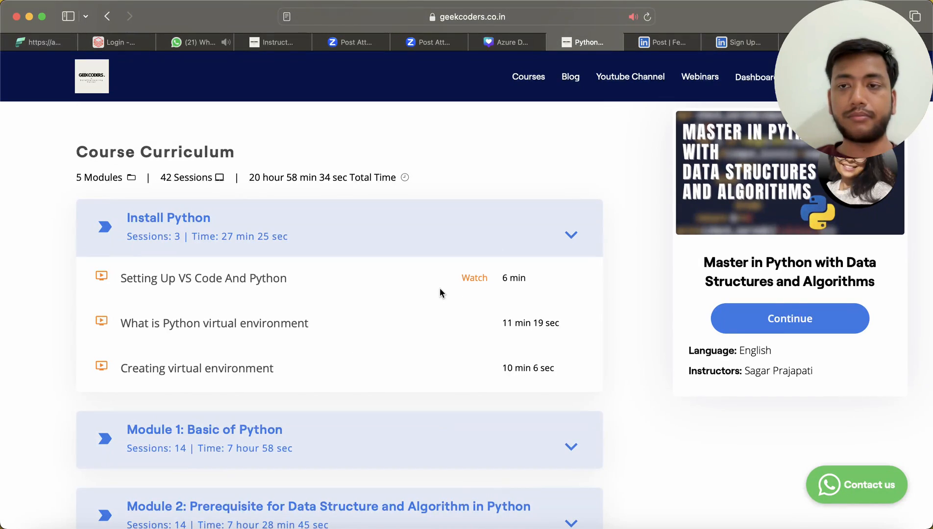
{"action": "scroll", "scroll_direction": "down", "scroll_amount": 3}
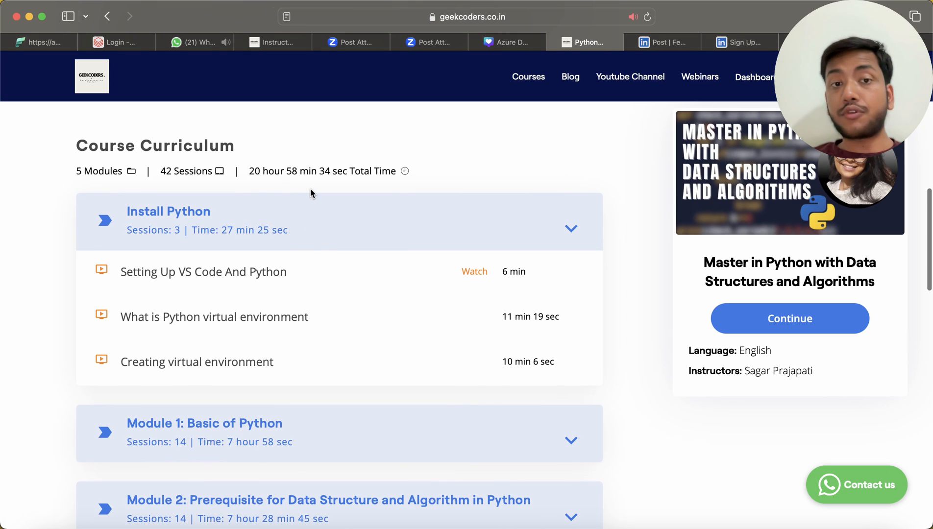
{"action": "scroll", "scroll_direction": "down", "scroll_amount": 3}
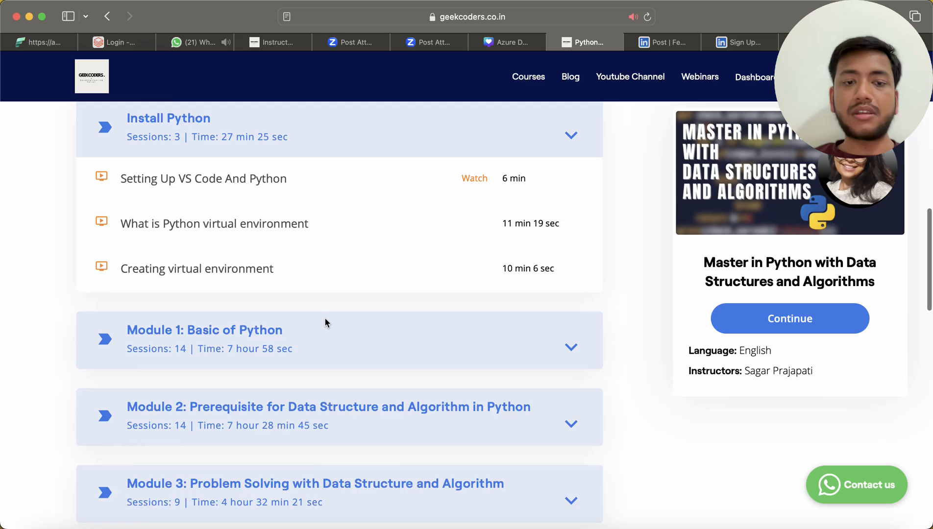
{"action": "scroll", "scroll_direction": "down", "scroll_amount": 3}
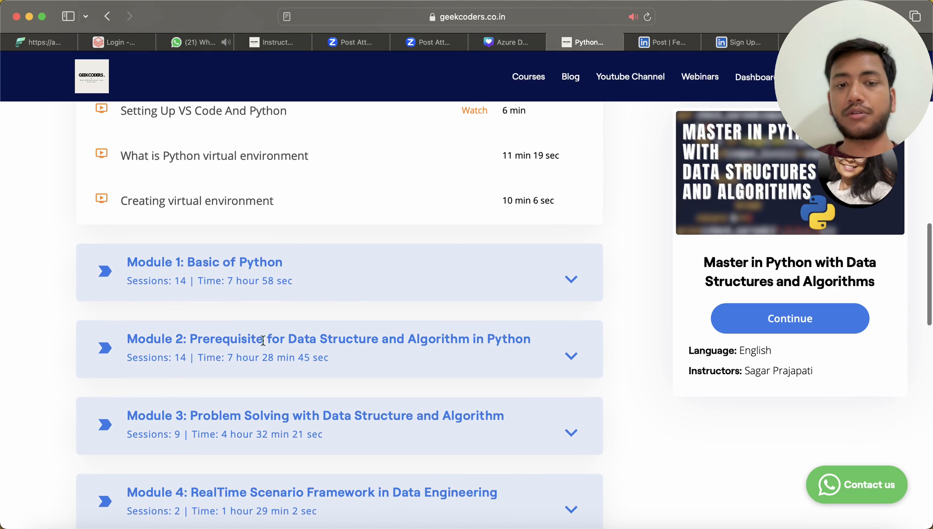
{"action": "scroll", "scroll_direction": "down", "scroll_amount": 3}
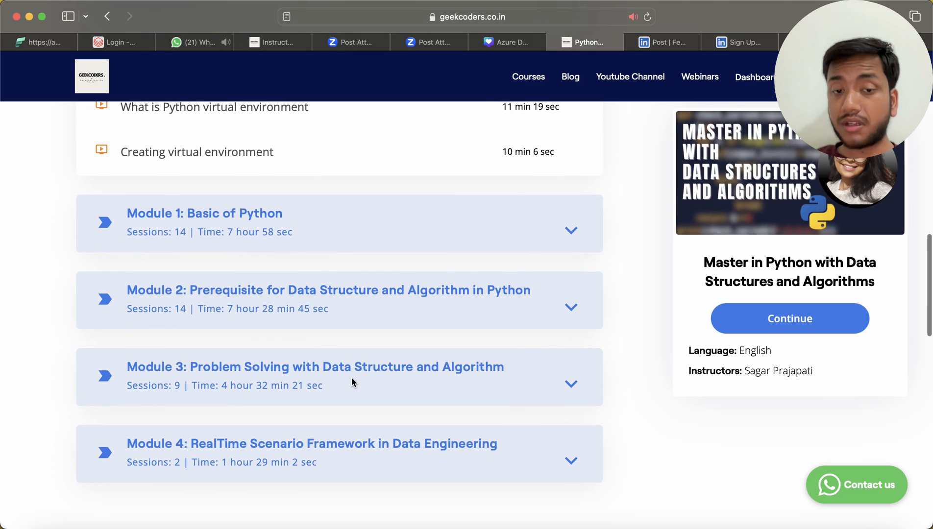
{"action": "scroll", "scroll_direction": "down", "scroll_amount": 3}
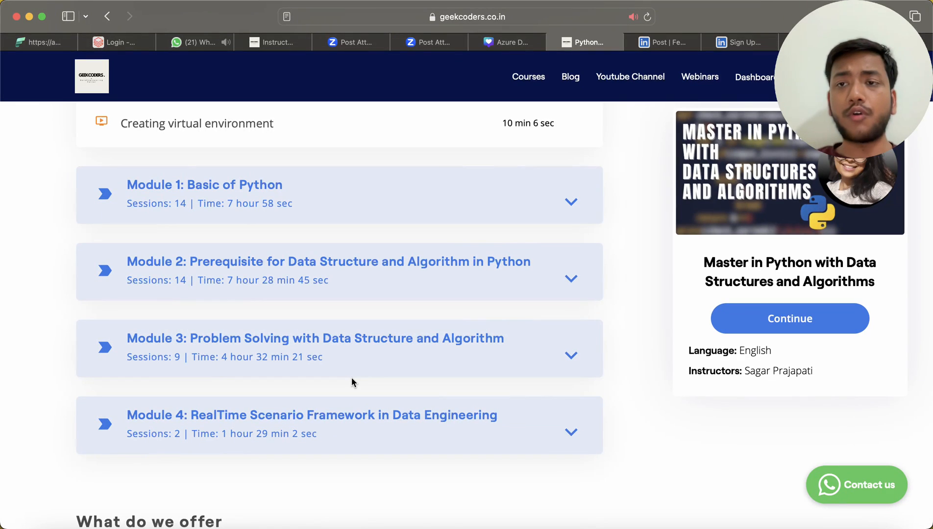
{"action": "scroll", "scroll_direction": "down", "scroll_amount": 3}
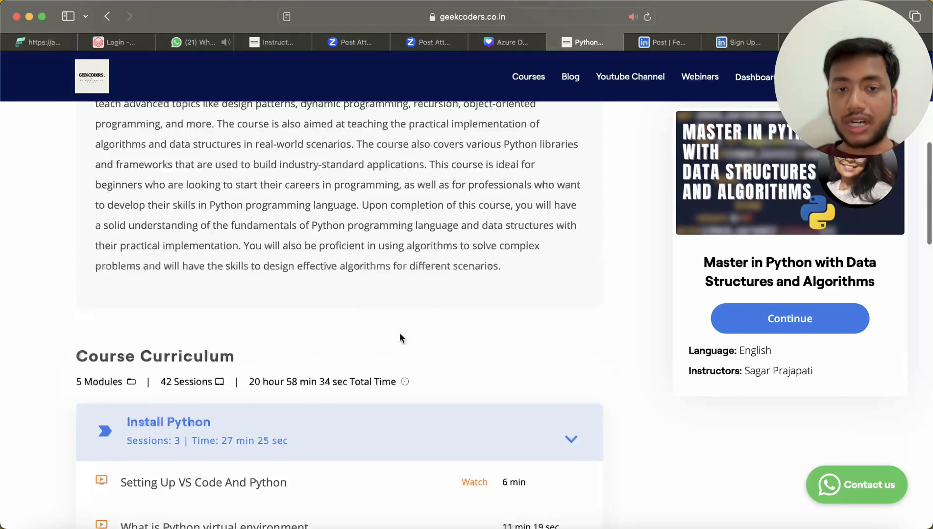
{"action": "scroll", "scroll_direction": "up", "scroll_amount": 3}
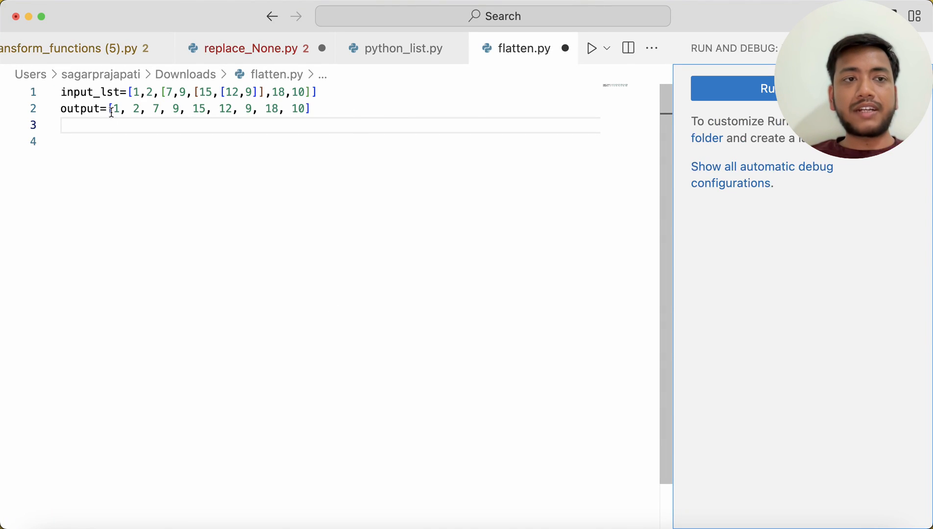
{"action": "double_click", "coordinate": [81, 109]}
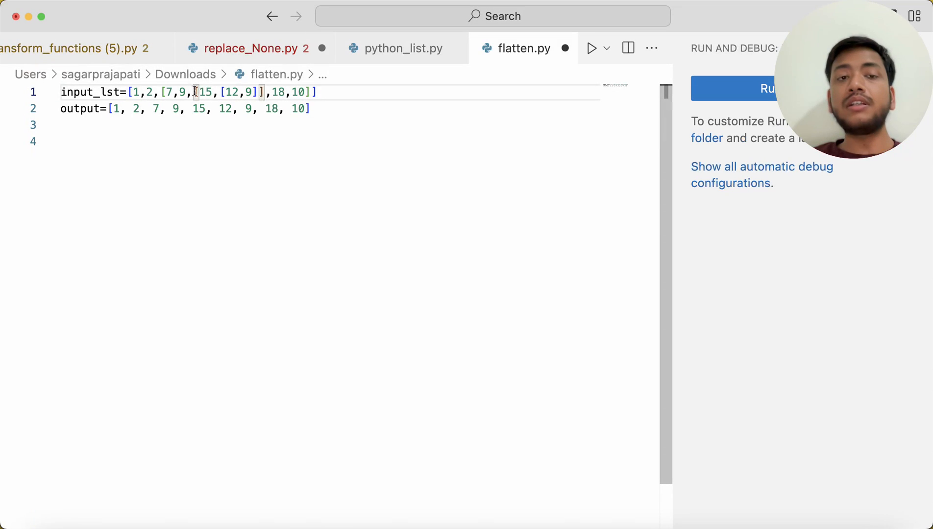
{"action": "left_click_drag", "start_coordinate": [192, 92], "coordinate": [266, 92]}
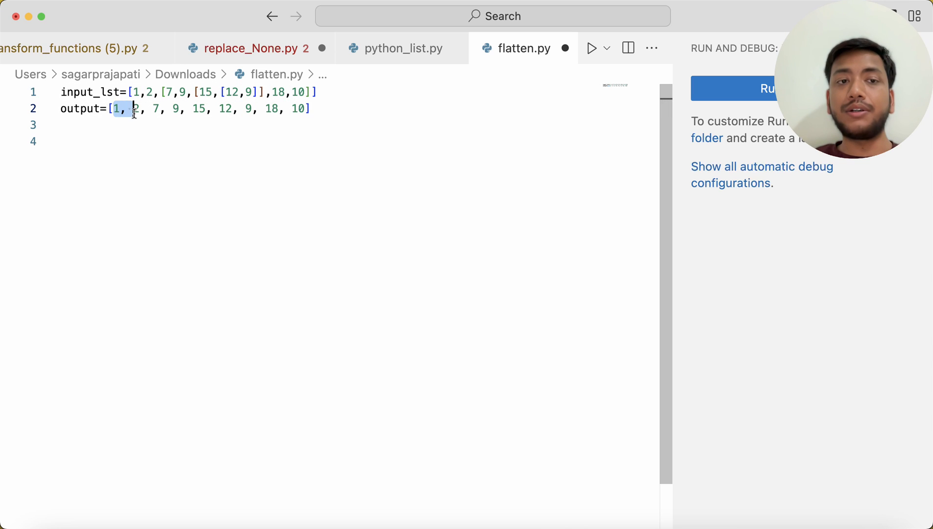
{"action": "left_click_drag", "start_coordinate": [120, 108], "coordinate": [202, 108]}
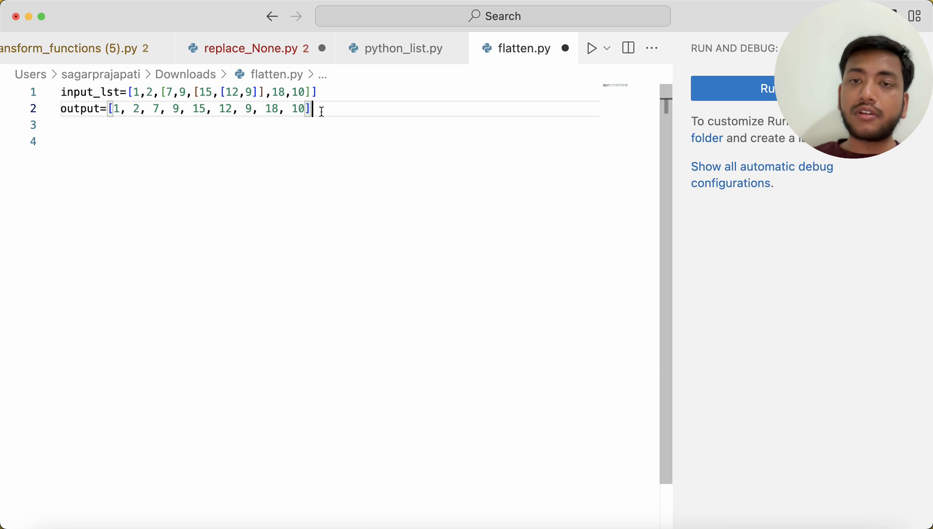
Define f_flatten(input_lst) with an empty list l and a for loop over input_lst
{"action": "type", "text": "d"}
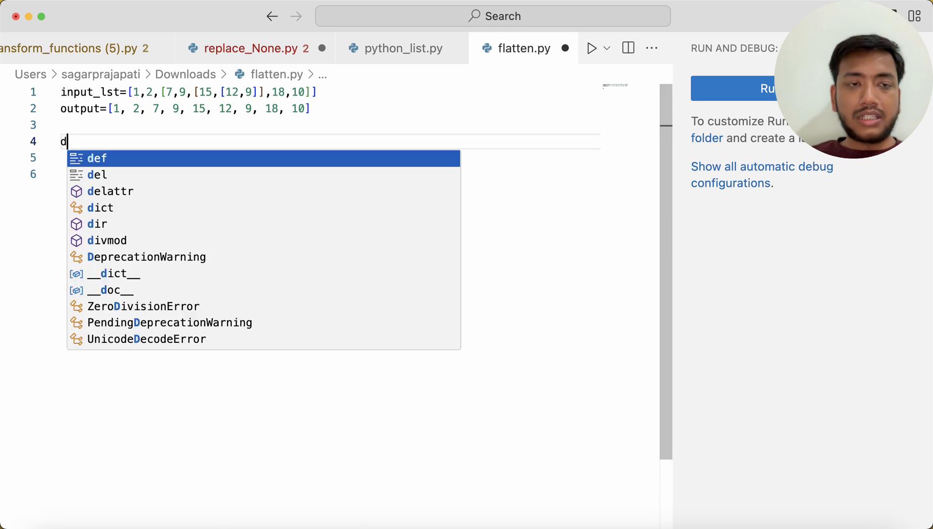
{"action": "type", "text": "ef f_fla"}
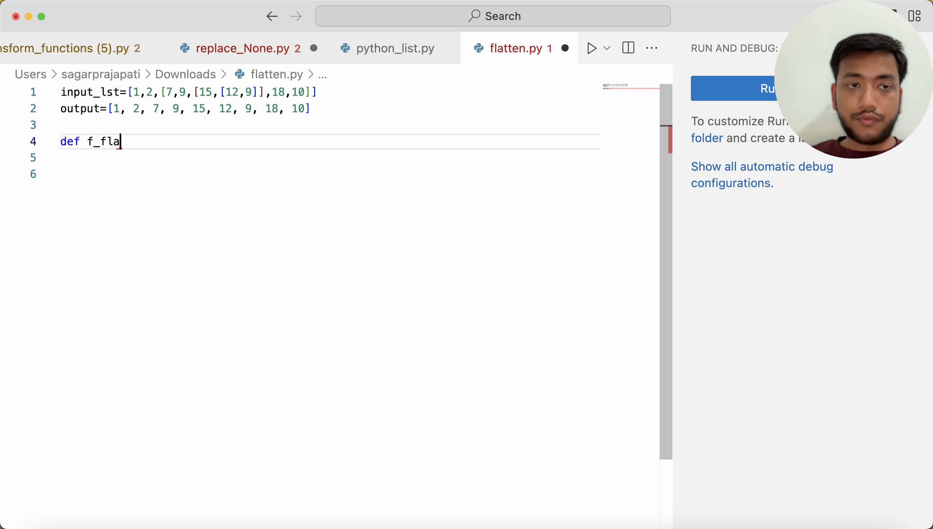
{"action": "type", "text": "tebd"}
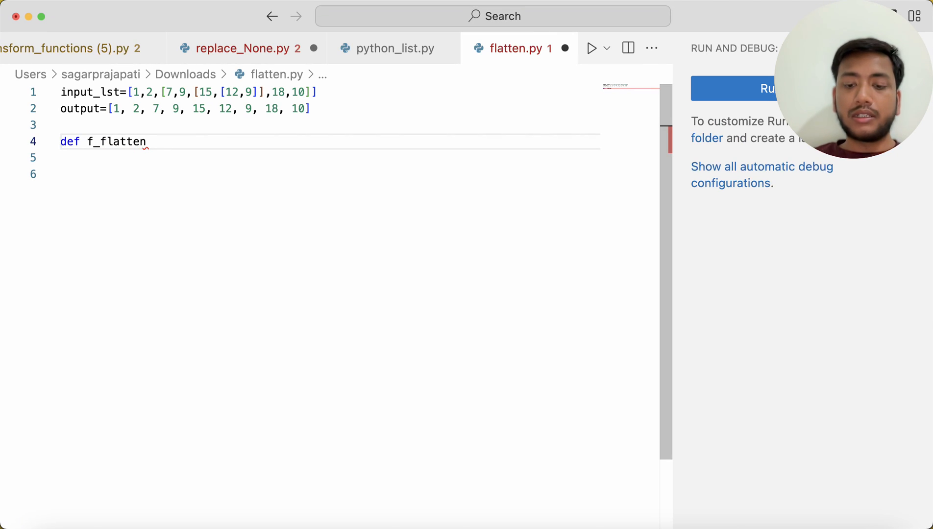
{"action": "type", "text": "(input_lst):"}
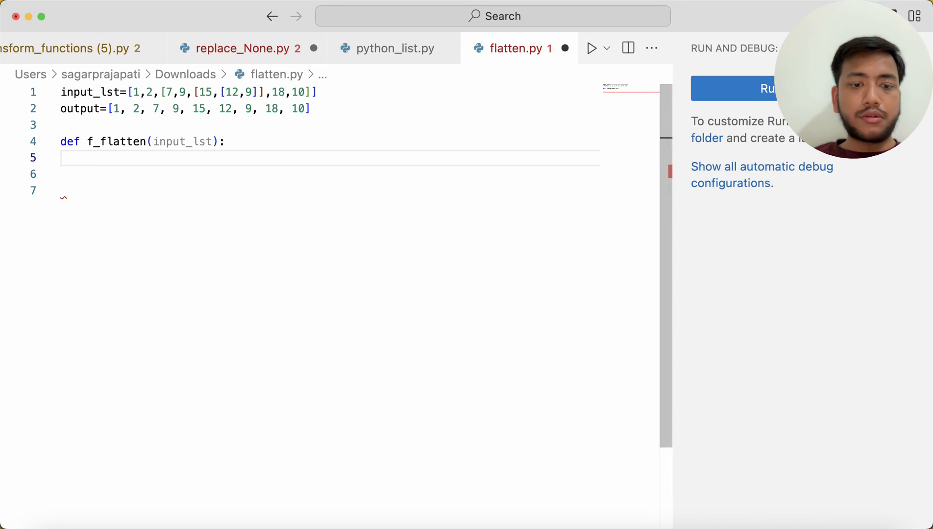
{"action": "type", "text": "l=[]"}
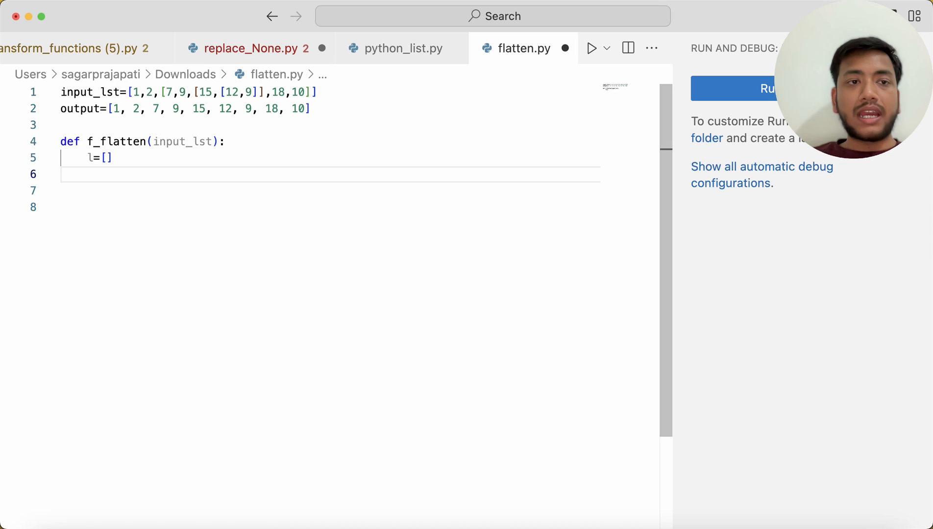
{"action": "type", "text": "for i in"}
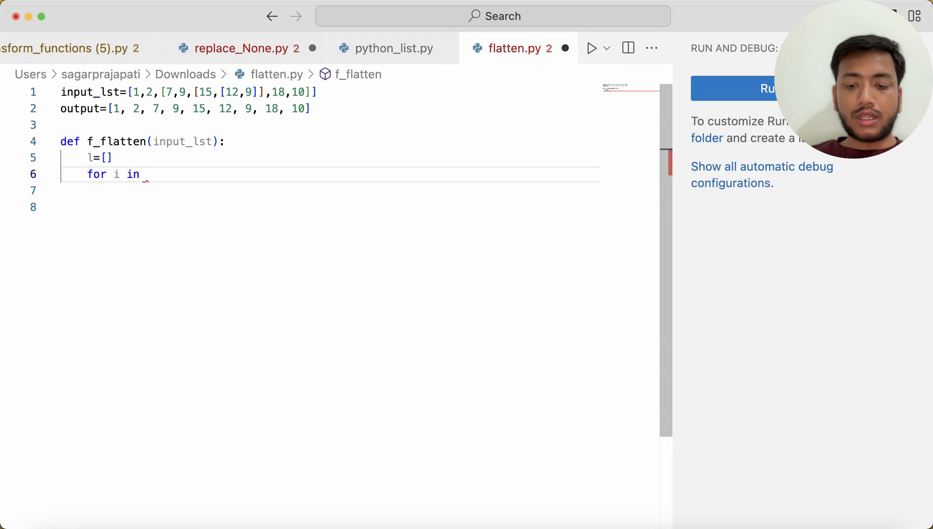
{"action": "type", "text": "l:"}
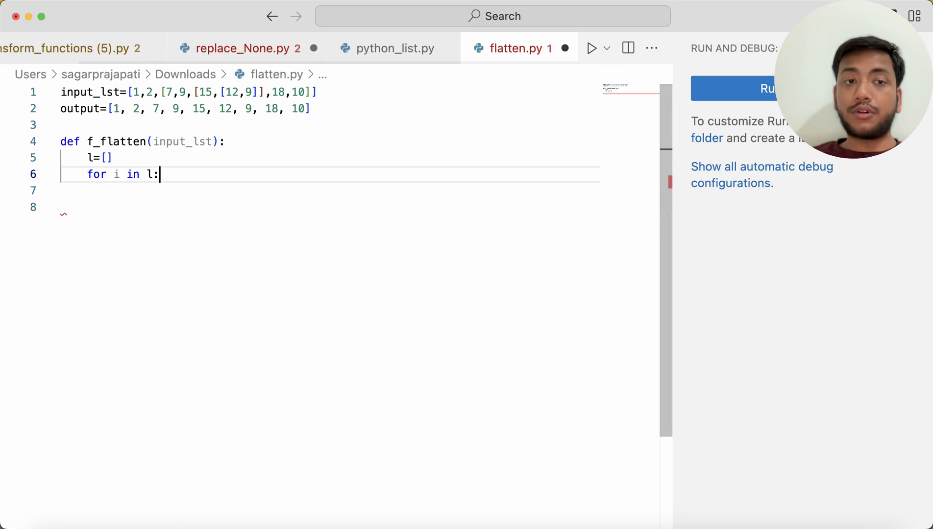
{"action": "type", "text": "input_lst"}
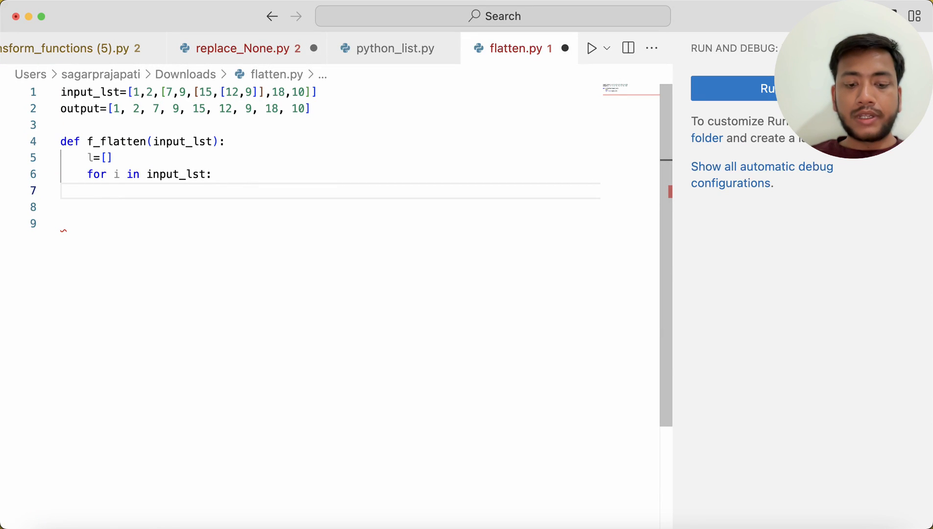
Add an if type(i) is list check inside the loop with pass as placeholder
{"action": "type", "text": "if("}
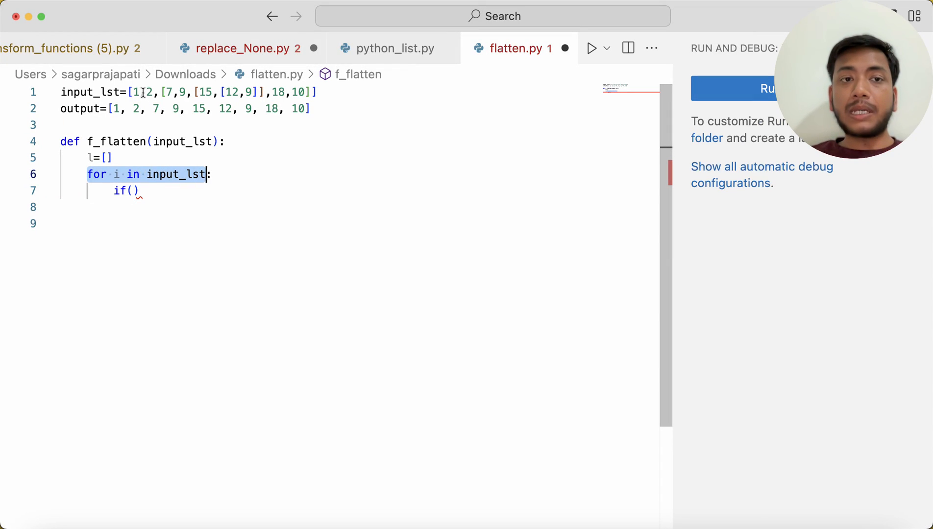
{"action": "left_click", "coordinate": [136, 92]}
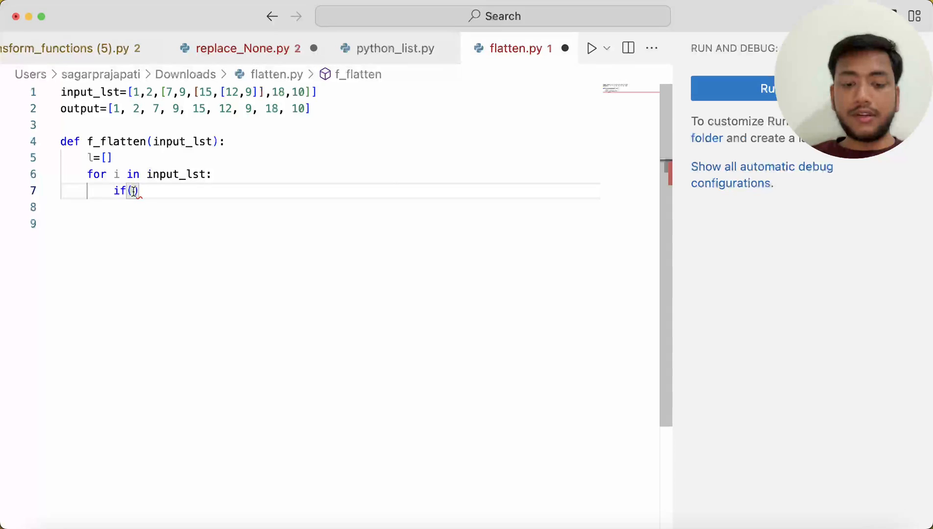
{"action": "type", "text": "typ"}
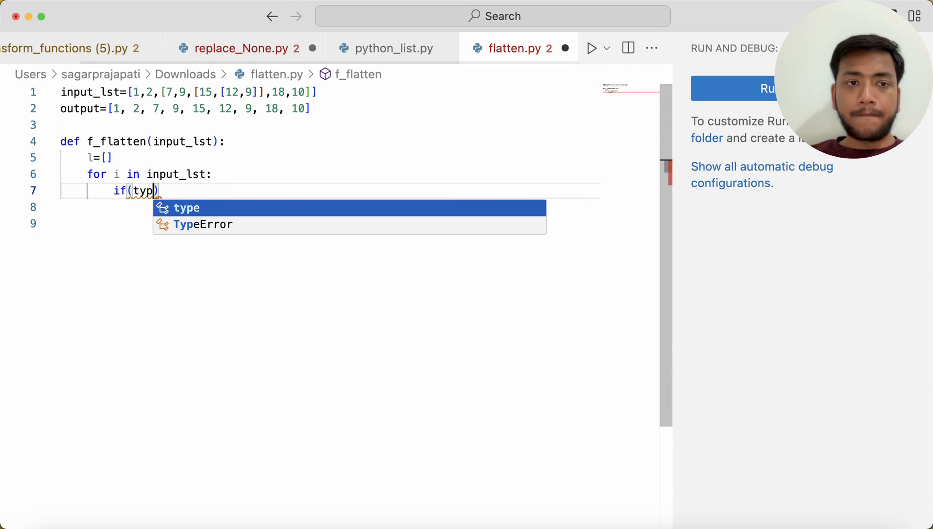
{"action": "type", "text": "e(i"}
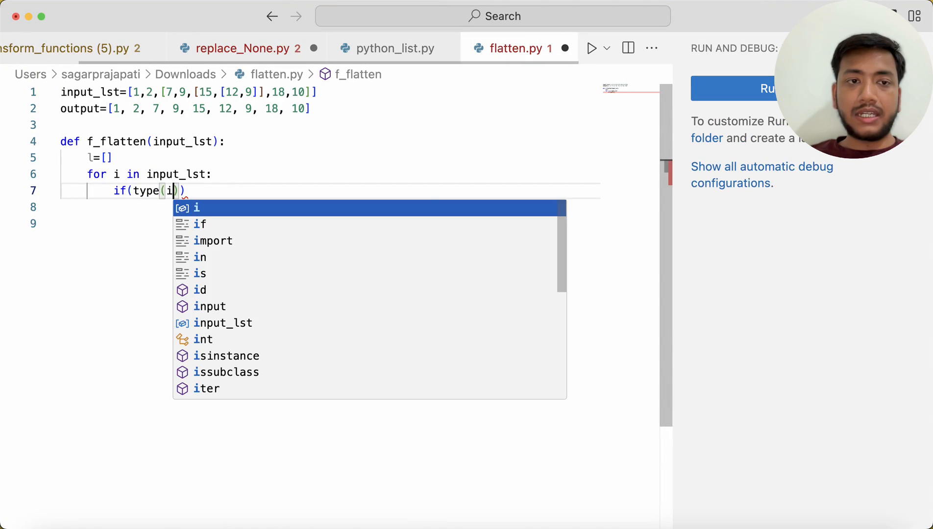
{"action": "type", "text": "is list"}
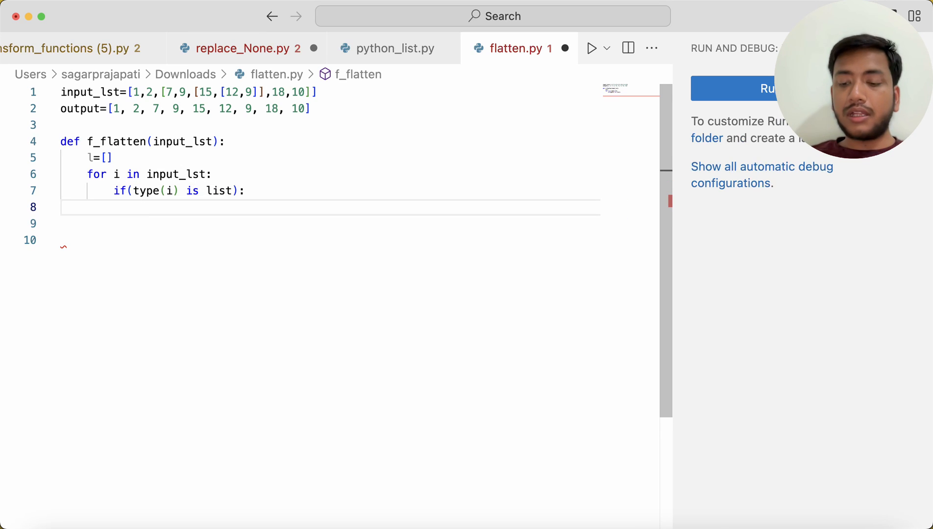
{"action": "type", "text": "pass"}
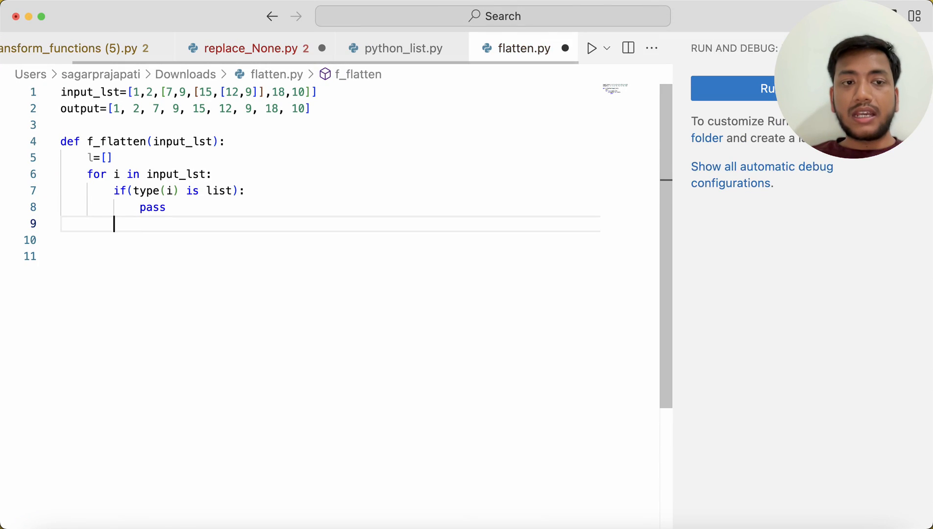
Add an else branch appending i to l, and return l from the function
{"action": "type", "text": "else:"}
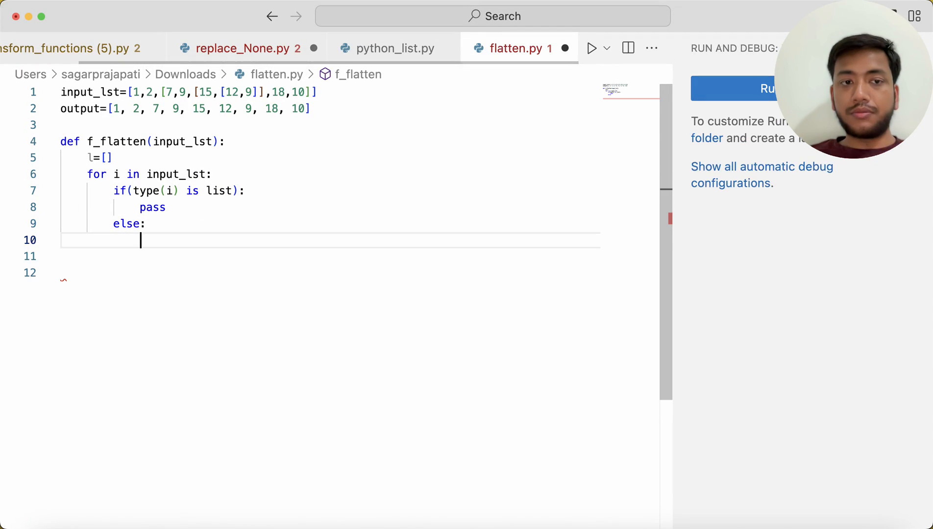
{"action": "left_click", "coordinate": [136, 92]}
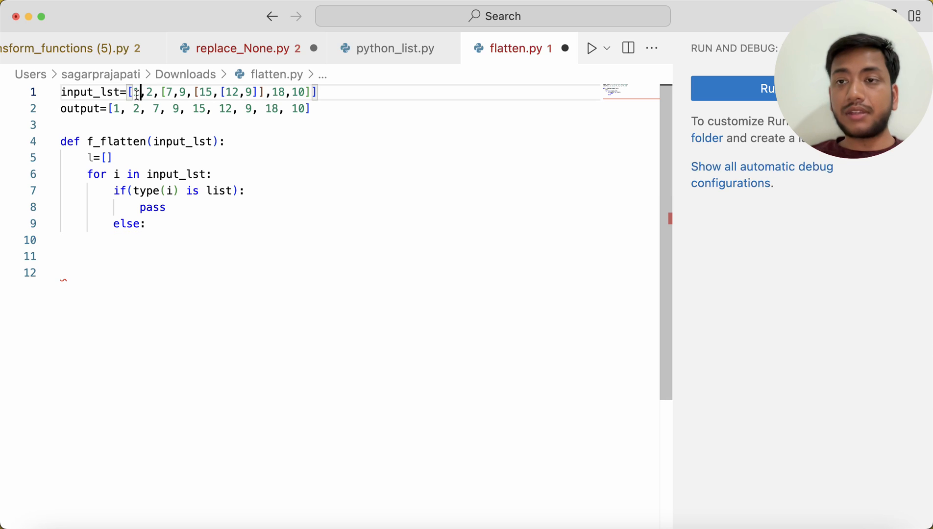
{"action": "left_click_drag", "start_coordinate": [137, 92], "coordinate": [313, 92]}
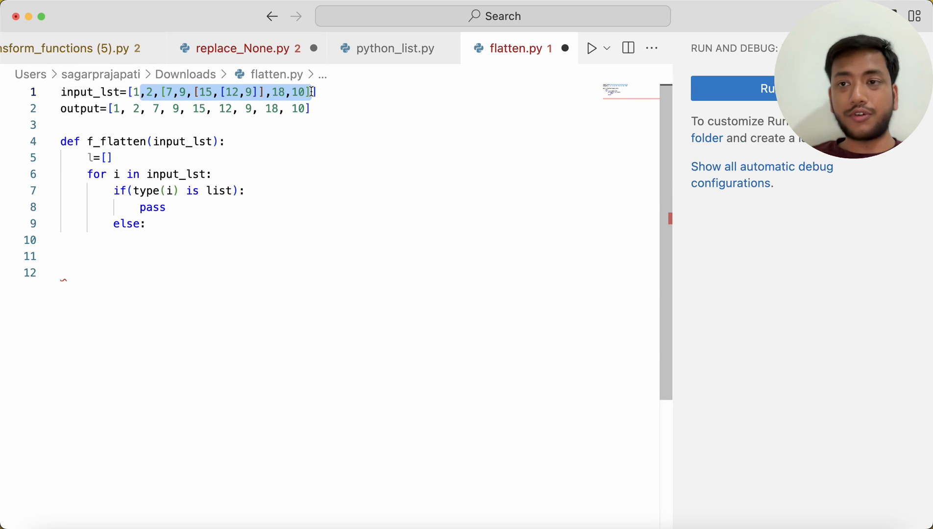
{"action": "mouse_move", "coordinate": [155, 221]}
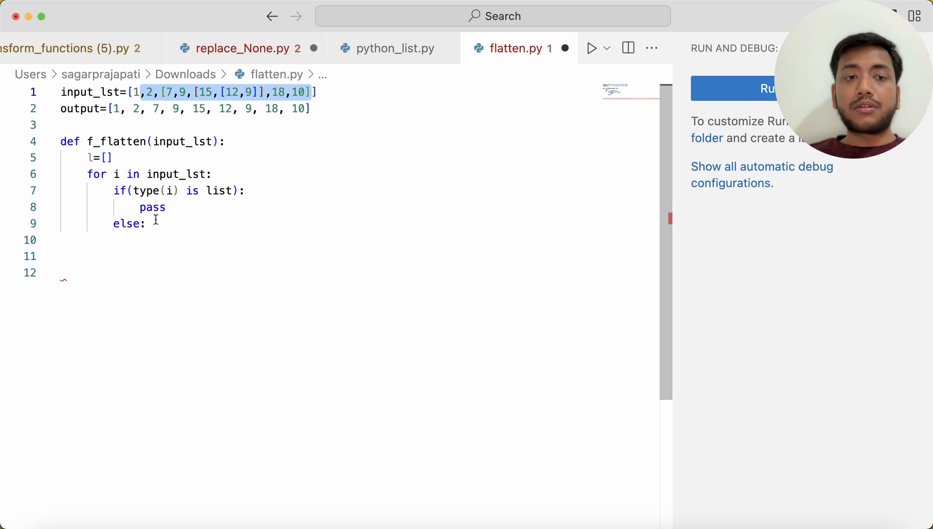
{"action": "type", "text": "l.append"}
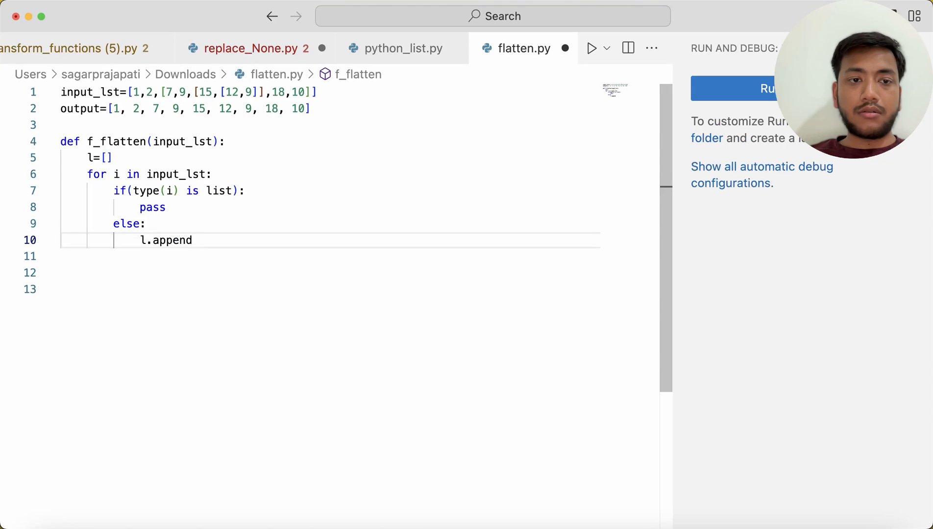
{"action": "type", "text": "(i)"}
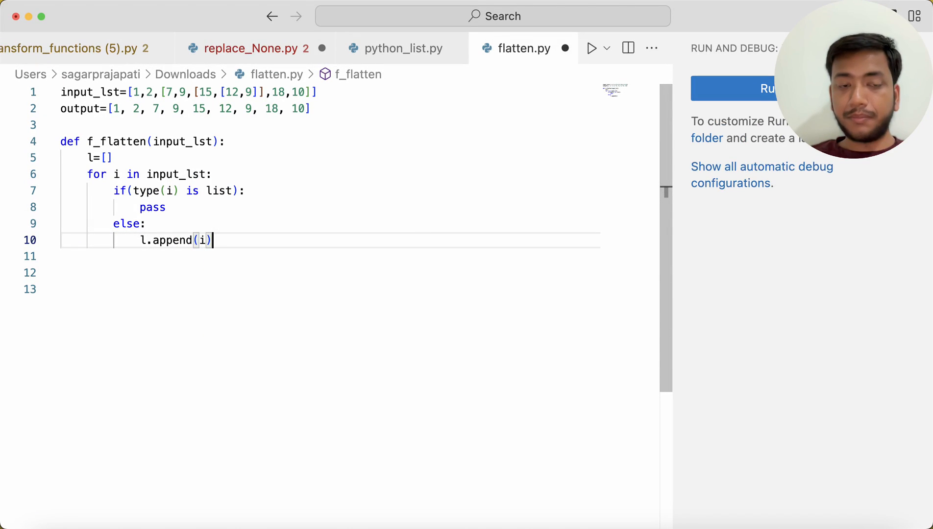
{"action": "type", "text": "ret"}
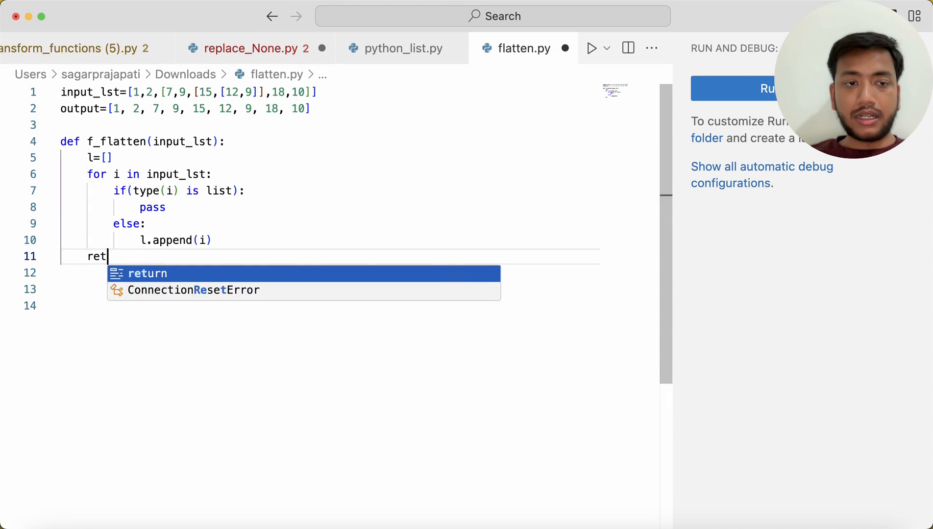
{"action": "type", "text": "urn l"}
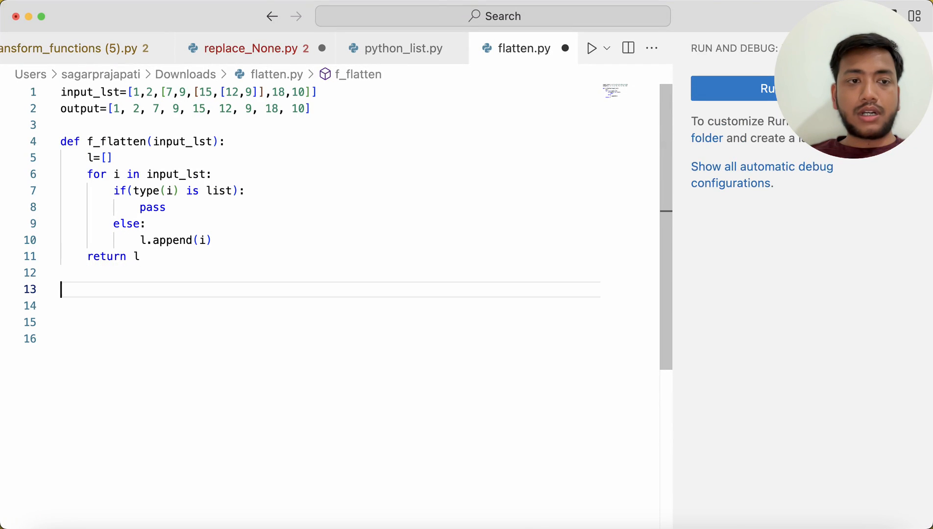
Add print(f_flatten(input_lst)) and run flatten.py, getting [1, 2] in the terminal
{"action": "type", "text": "print"}
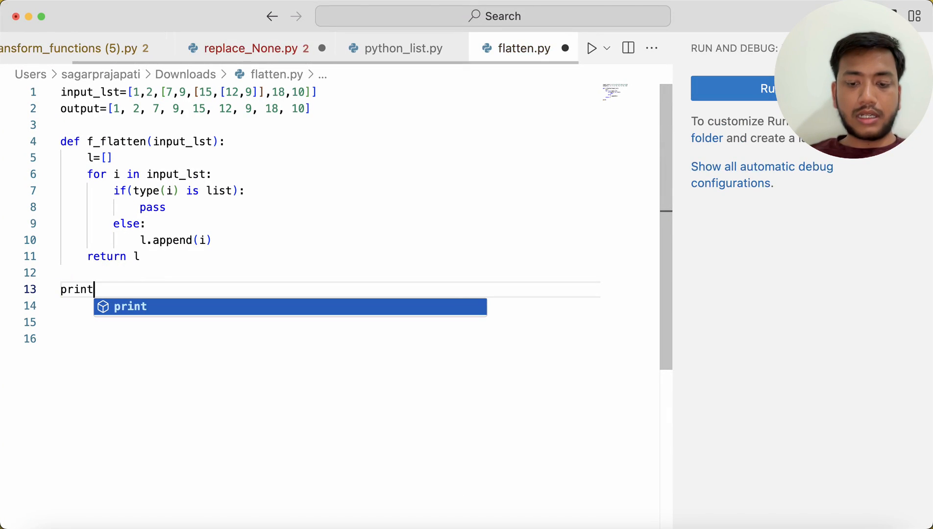
{"action": "type", "text": "(f_"}
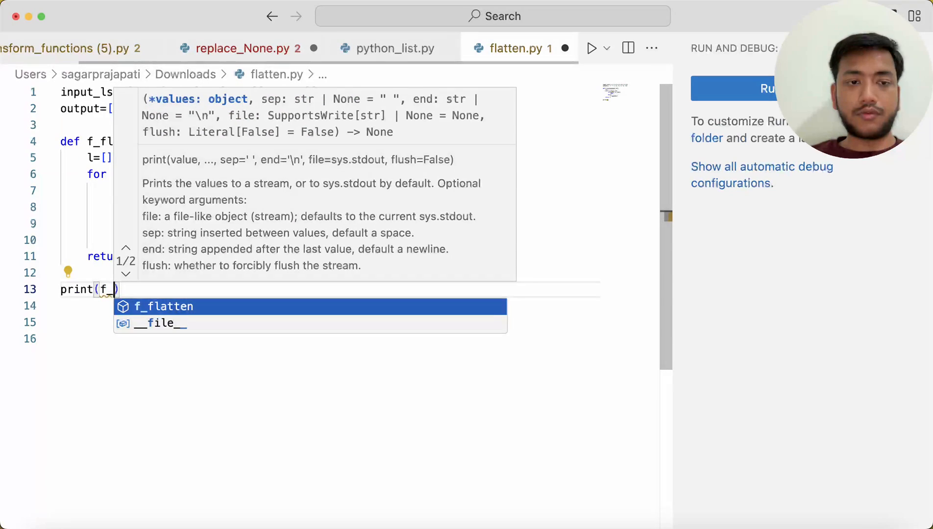
{"action": "type", "text": "_flatten(input_lst"}
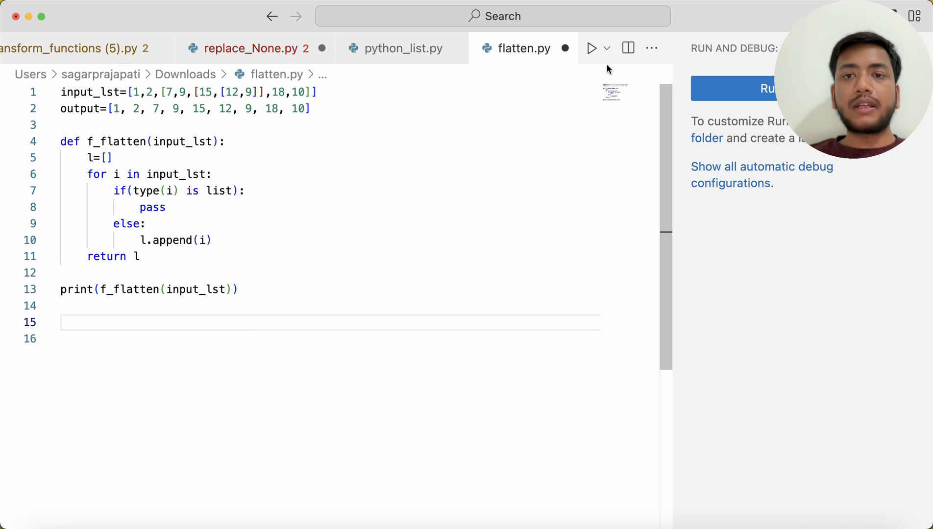
{"action": "left_click", "coordinate": [591, 48]}
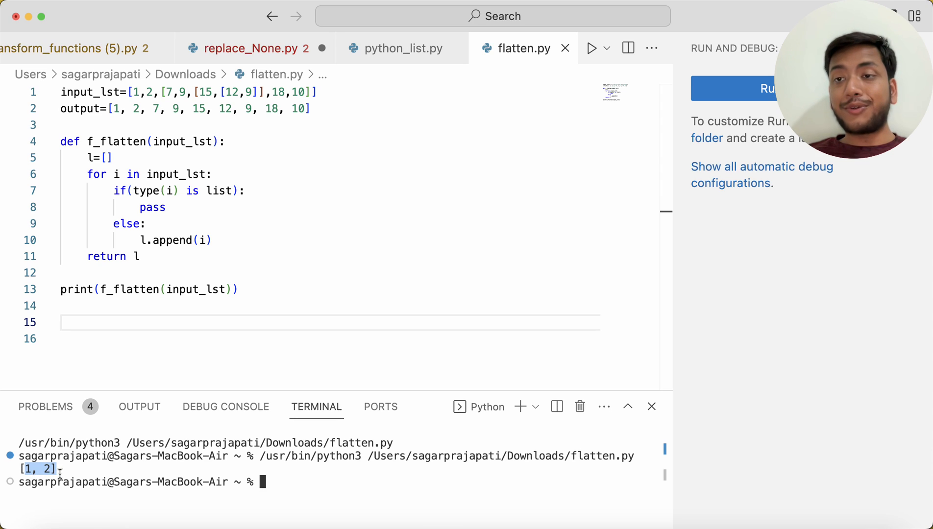
{"action": "left_click", "coordinate": [160, 91]}
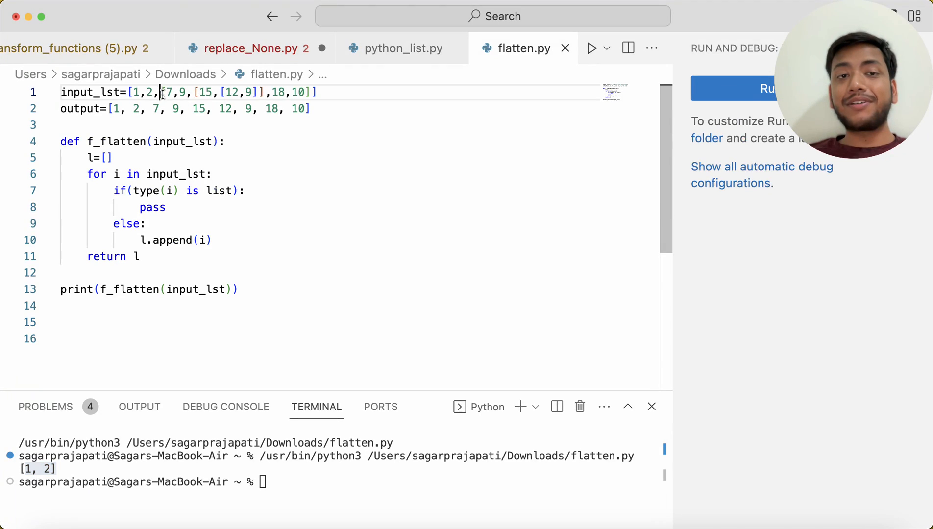
Replace pass with l.extend(f_flatten(i)) for nested sublists and rerun flatten.py
{"action": "left_click_drag", "start_coordinate": [162, 91], "coordinate": [306, 91]}
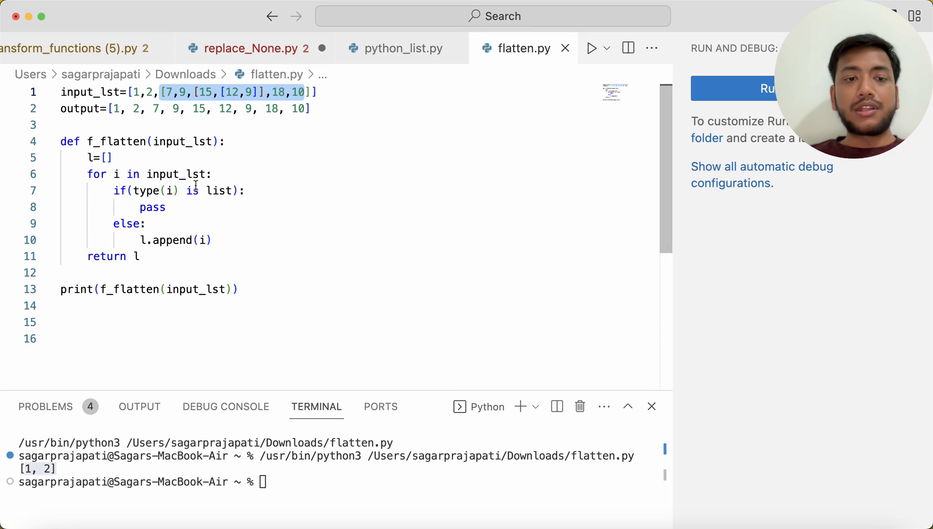
{"action": "double_click", "coordinate": [152, 207]}
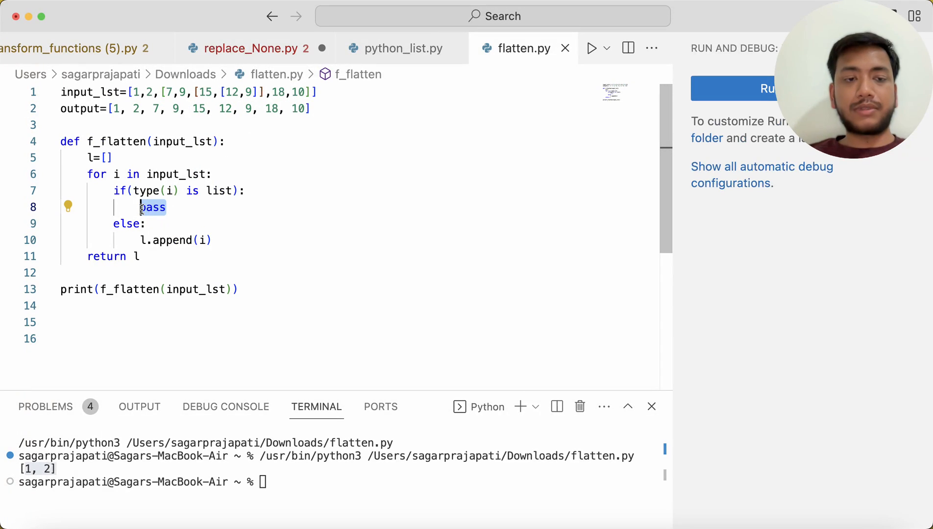
{"action": "type", "text": "l.exte"}
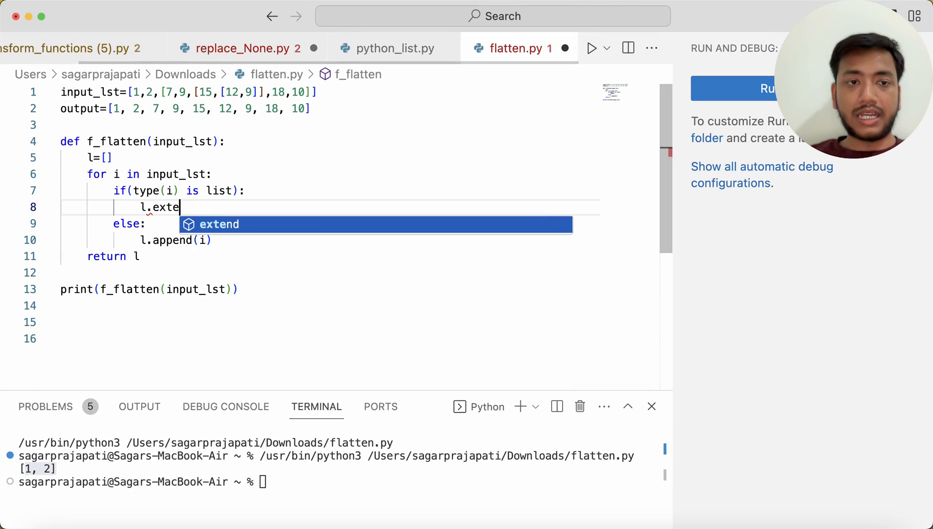
{"action": "type", "text": "d"}
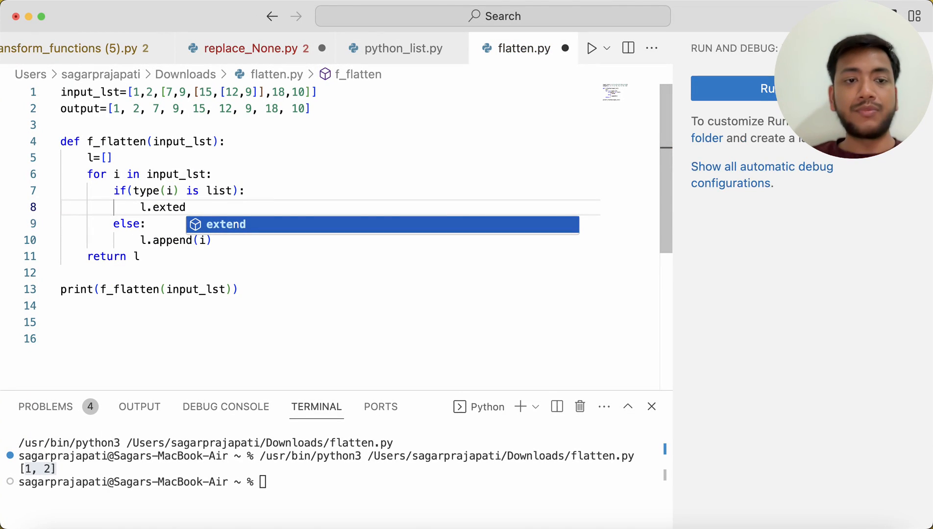
{"action": "key", "text": "Tab"}
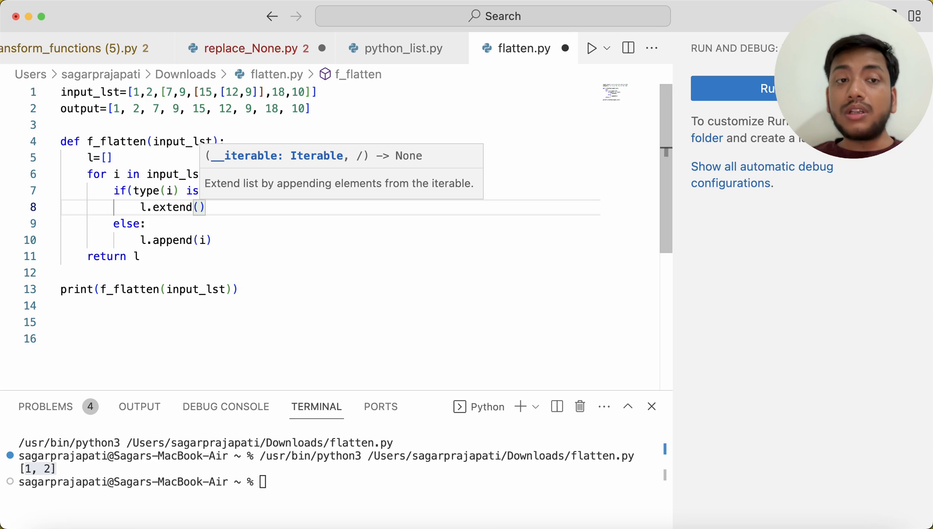
{"action": "type", "text": "f_flatten"}
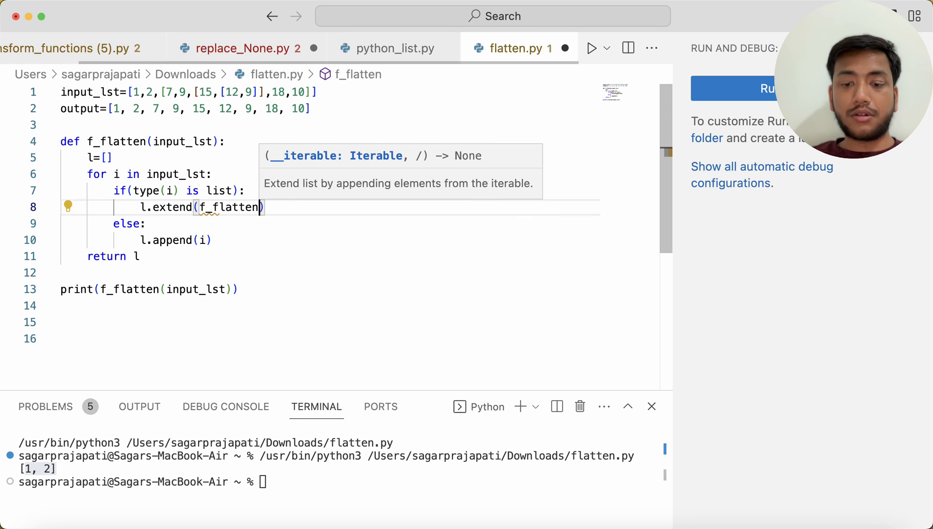
{"action": "type", "text": "(i"}
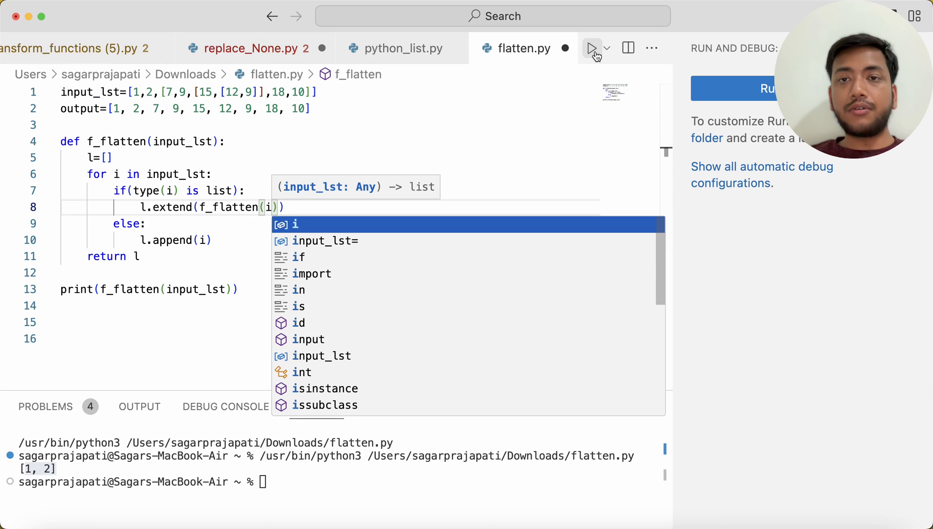
{"action": "left_click", "coordinate": [592, 49]}
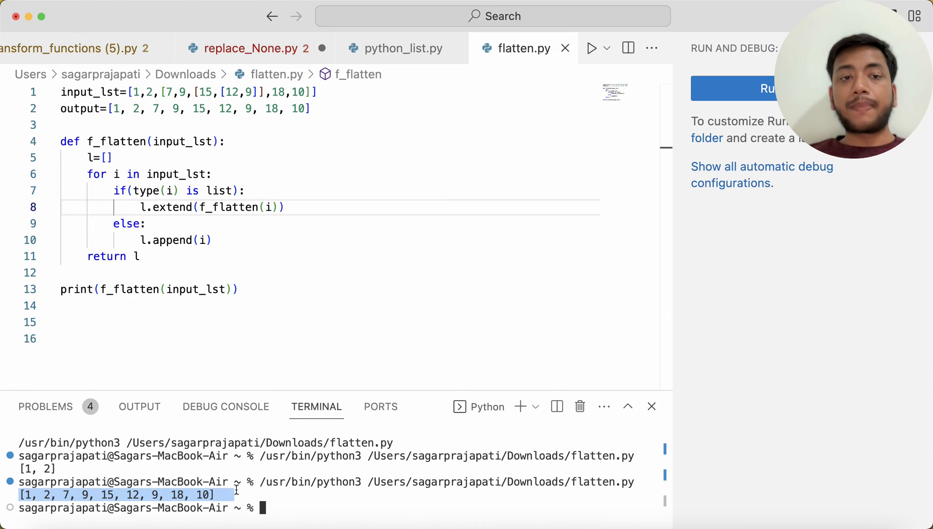
Highlight the terminal output [1, 2, 7, 9, 15, 12, 9, 18, 10]
{"action": "double_click", "coordinate": [228, 207]}
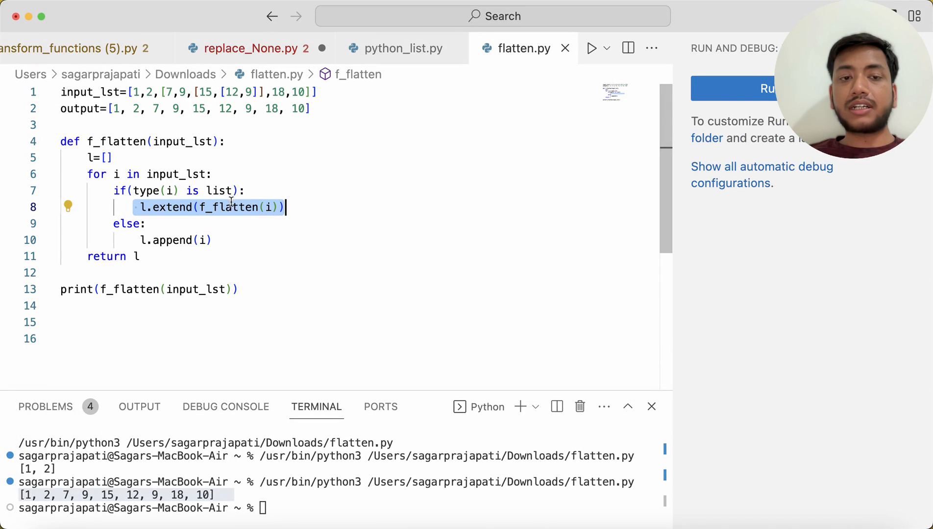
{"action": "left_click", "coordinate": [200, 207]}
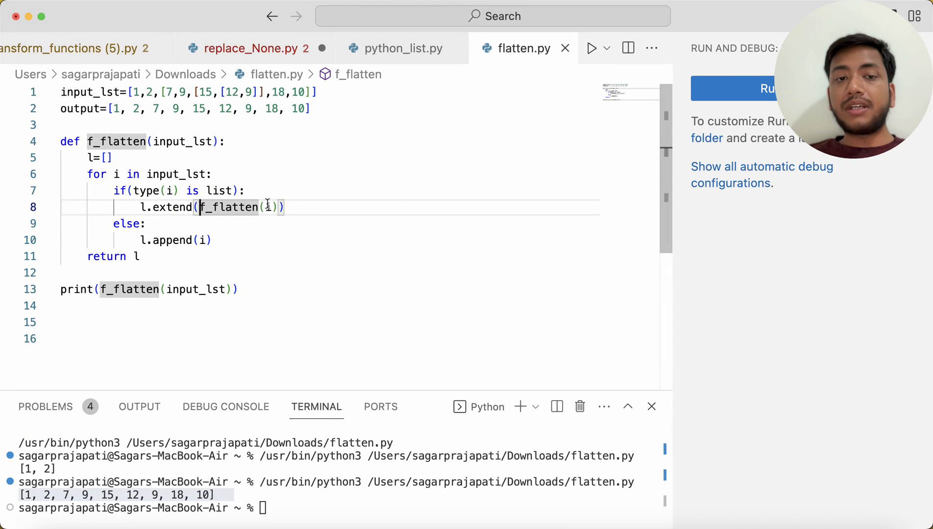
{"action": "mouse_move", "coordinate": [267, 207]}
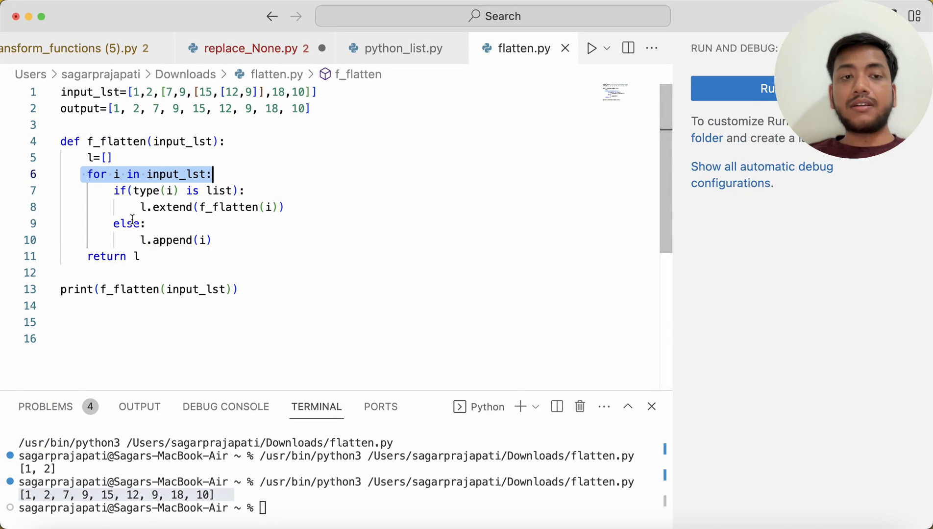
{"action": "left_click", "coordinate": [168, 92]}
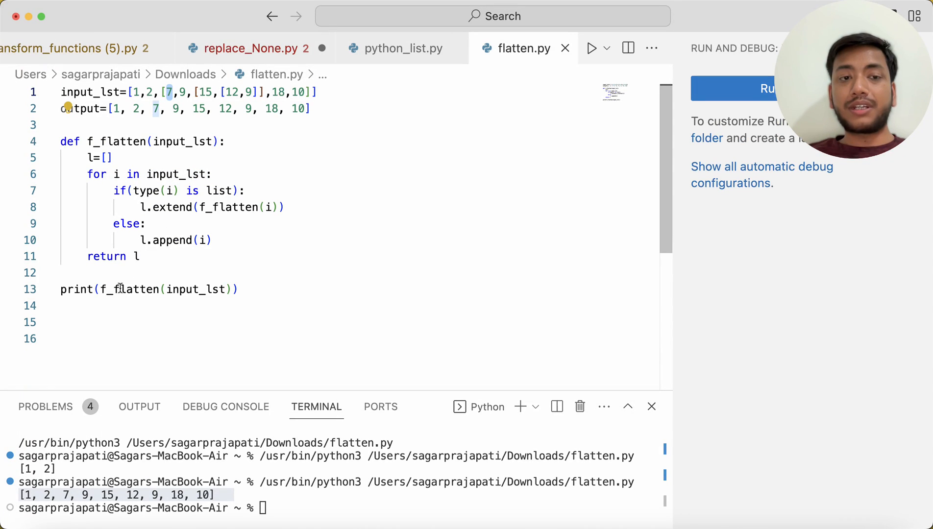
{"action": "left_click", "coordinate": [181, 93]}
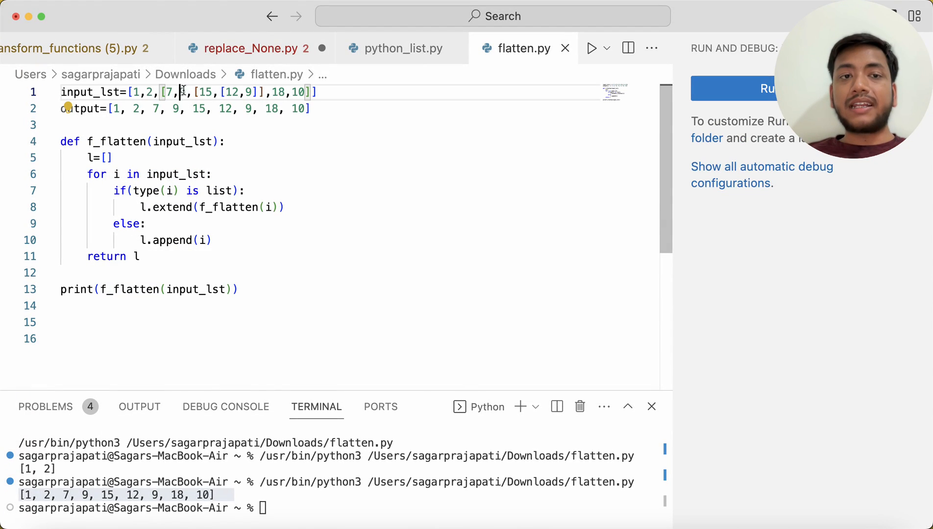
{"action": "left_click_drag", "start_coordinate": [194, 92], "coordinate": [282, 92]}
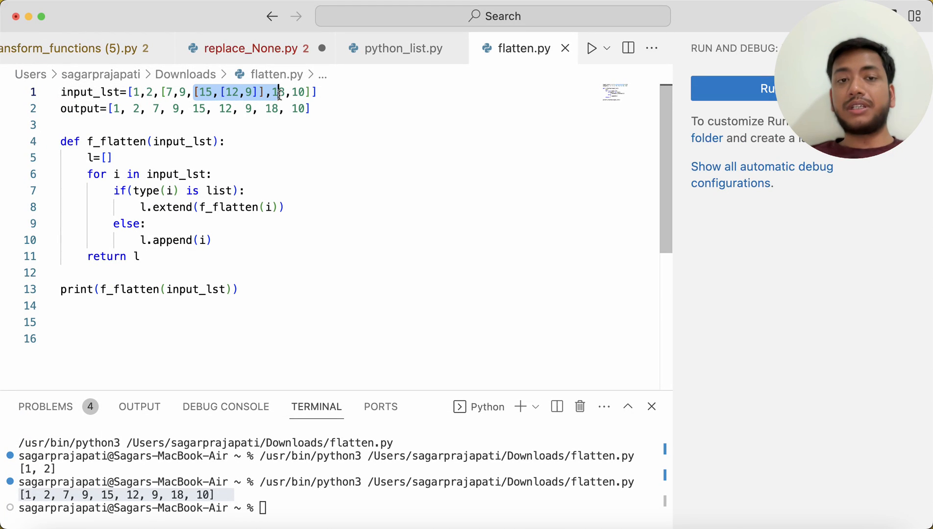